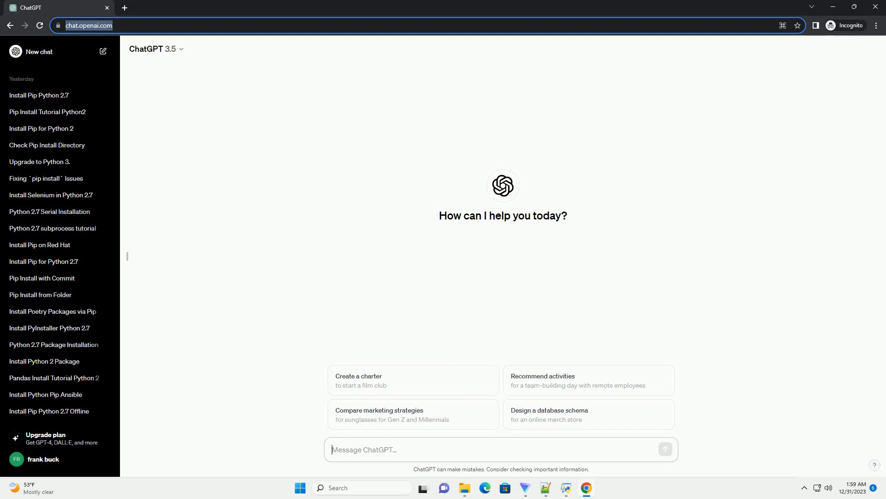
# - Send the request for a pip-on-Kali-Linux installation tutorial with code examples
pyautogui.press('Return')
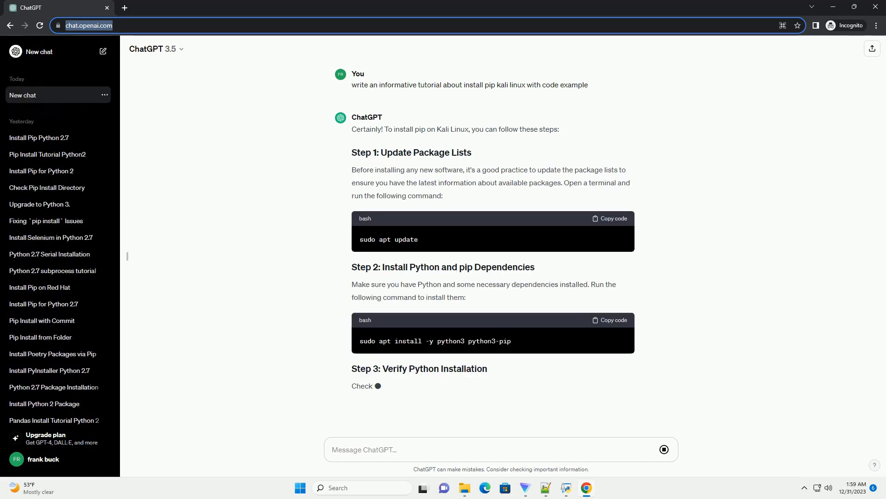
# - Scroll through the reply down to Step 7: Clean Up and the Conclusion
pyautogui.scroll(-3)
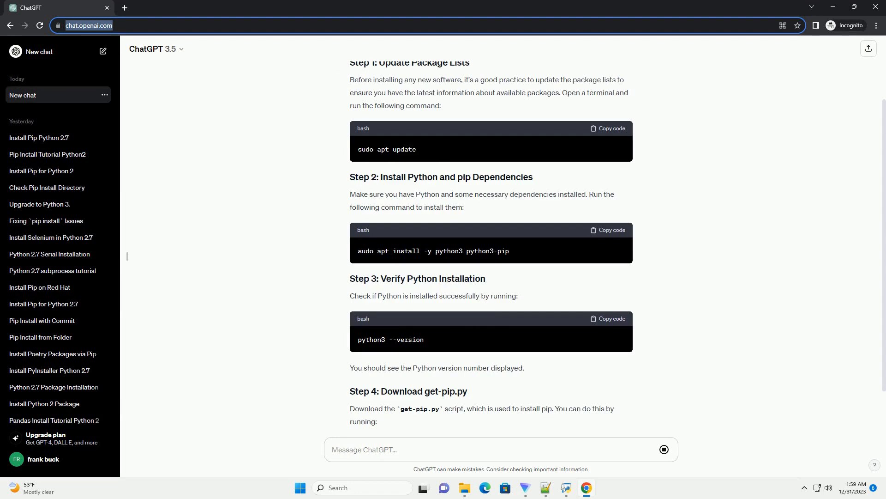
pyautogui.scroll(-3)
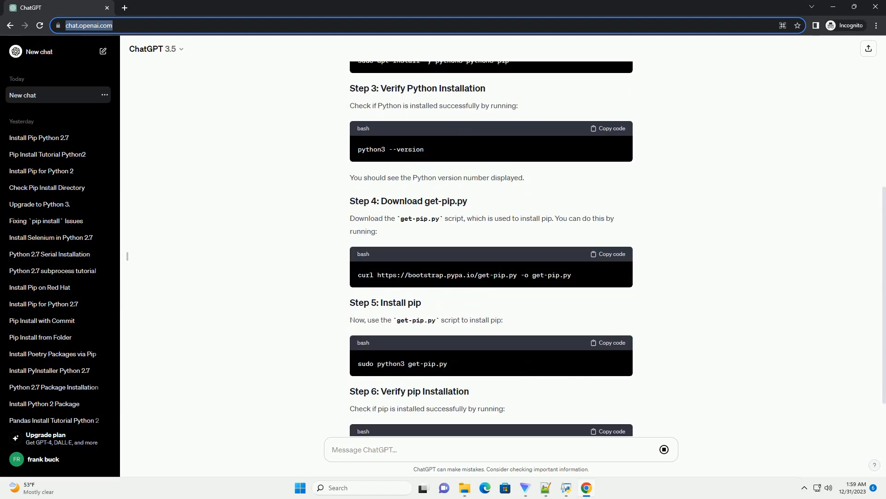
pyautogui.scroll(-3)
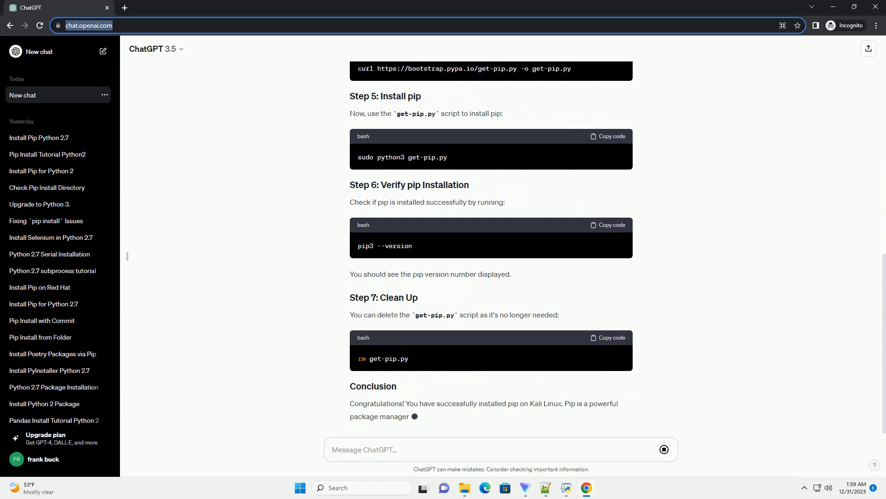
pyautogui.scroll(-3)
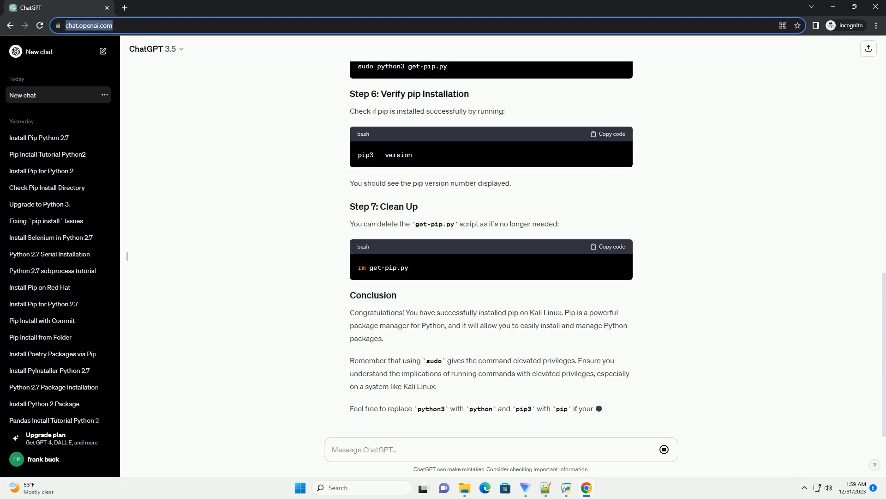
pyautogui.scroll(-3)
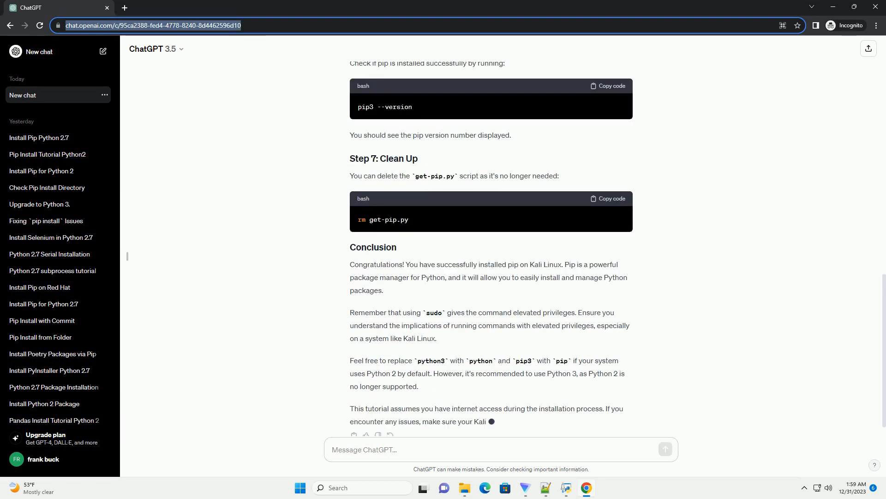
pyautogui.scroll(-3)
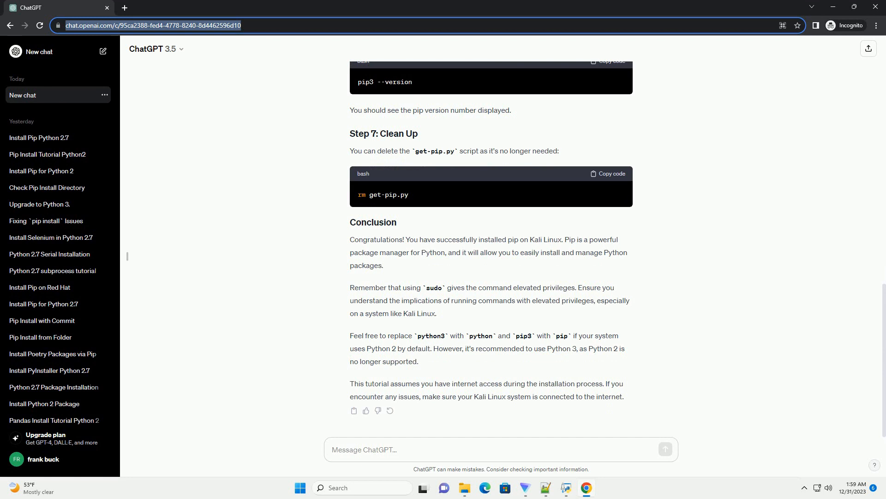